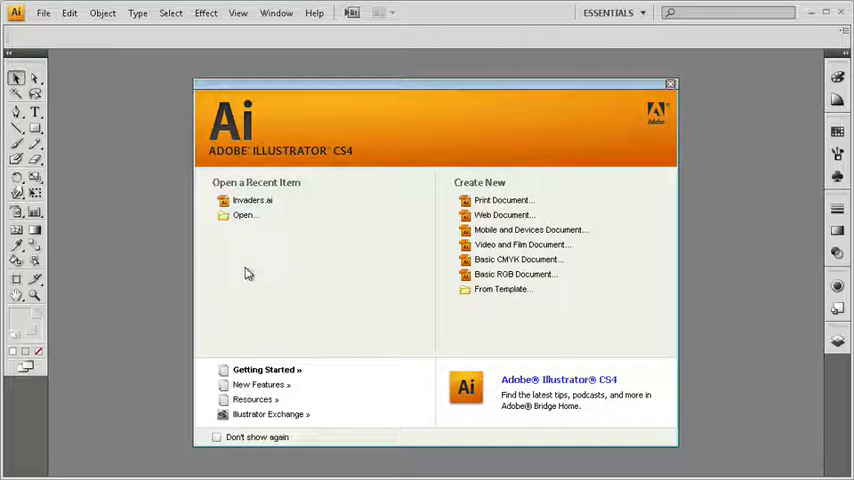
mouse_move(253, 270)
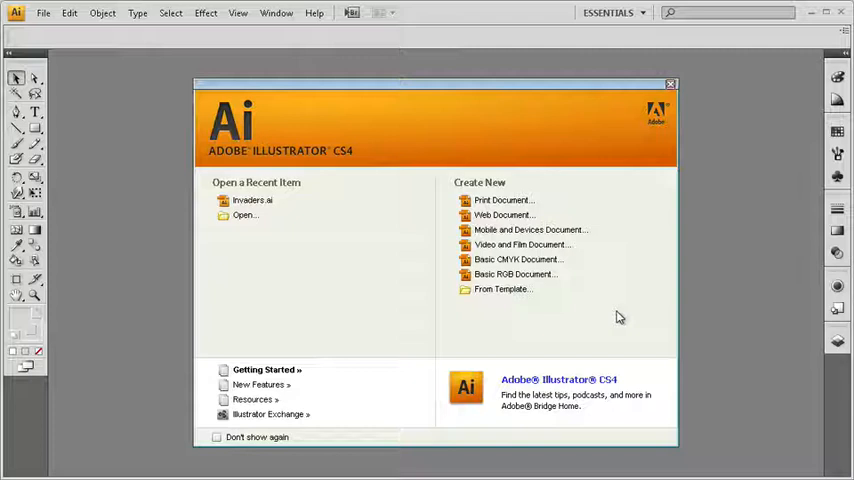
mouse_move(575, 207)
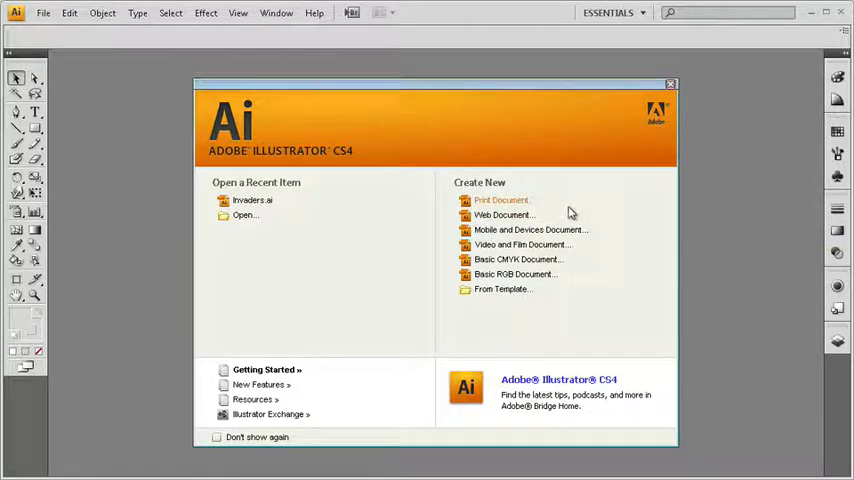
mouse_move(529, 229)
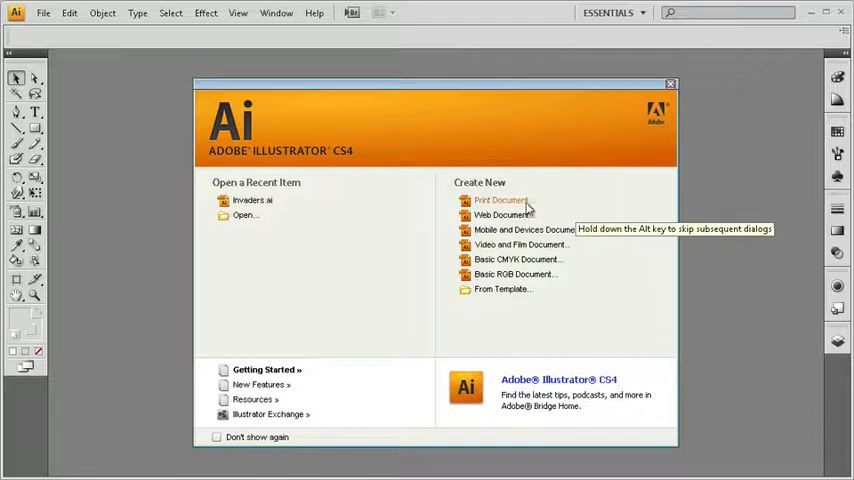
Step: Create a new print document named 'My New Document' and check its artboard count
click(500, 200)
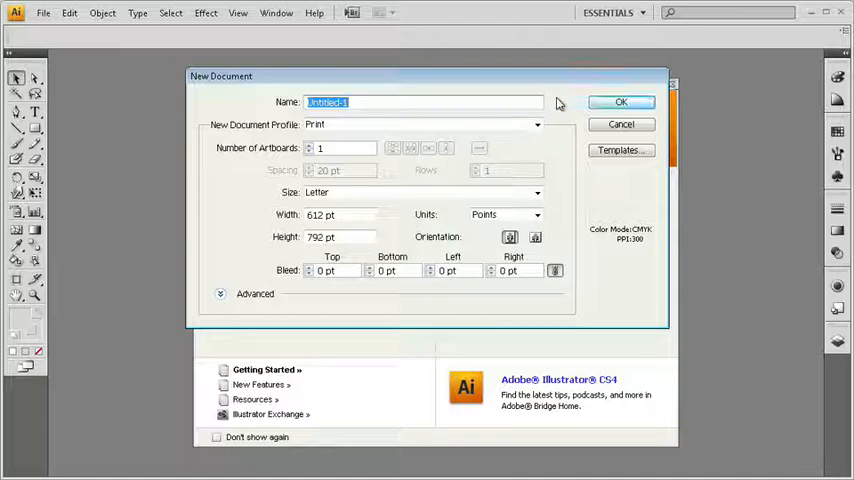
text(My New)
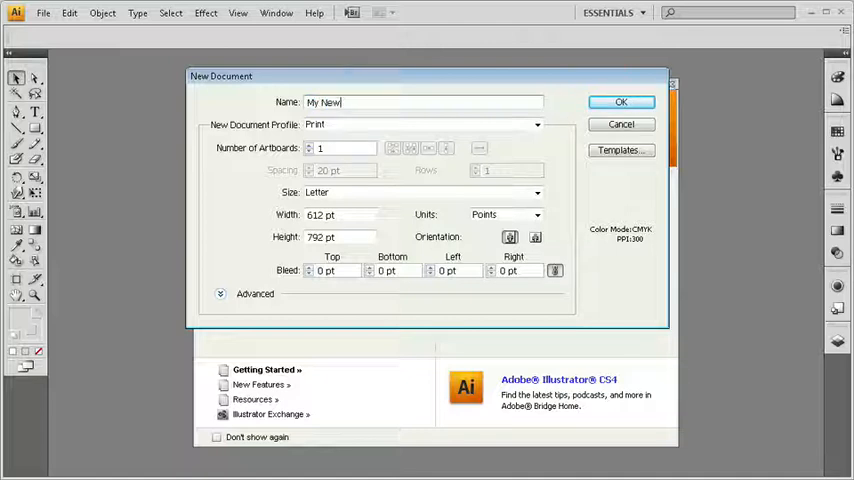
text(Document)
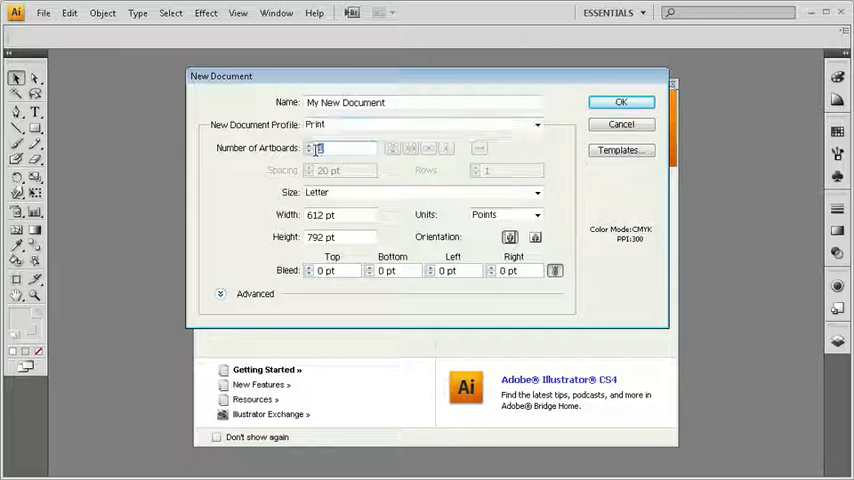
click(345, 148)
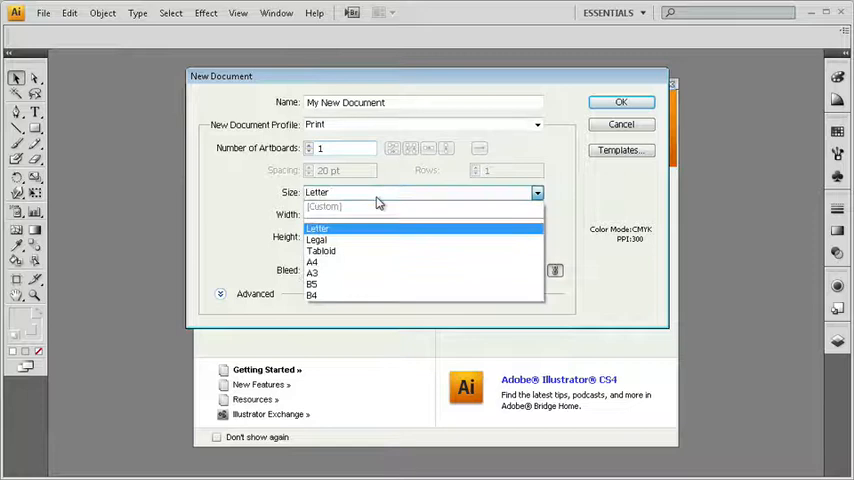
mouse_move(367, 240)
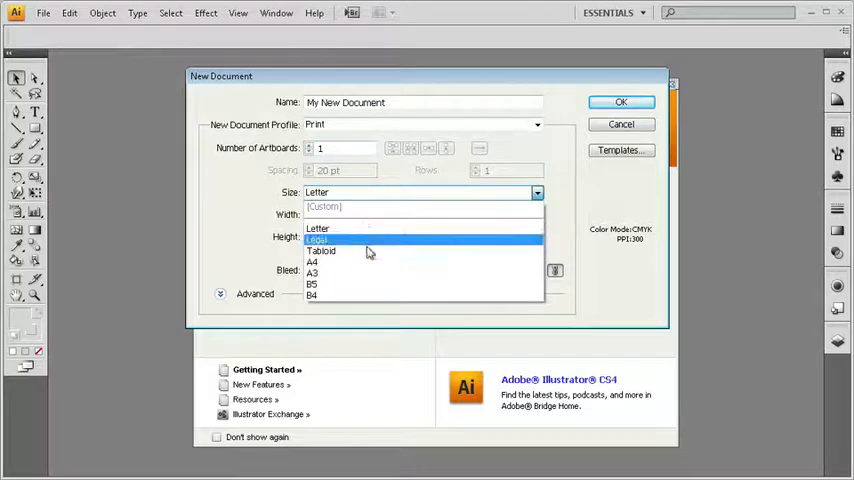
Step: Keep Letter size and switch units to Inches for an 8.5 × 11 in page
click(318, 228)
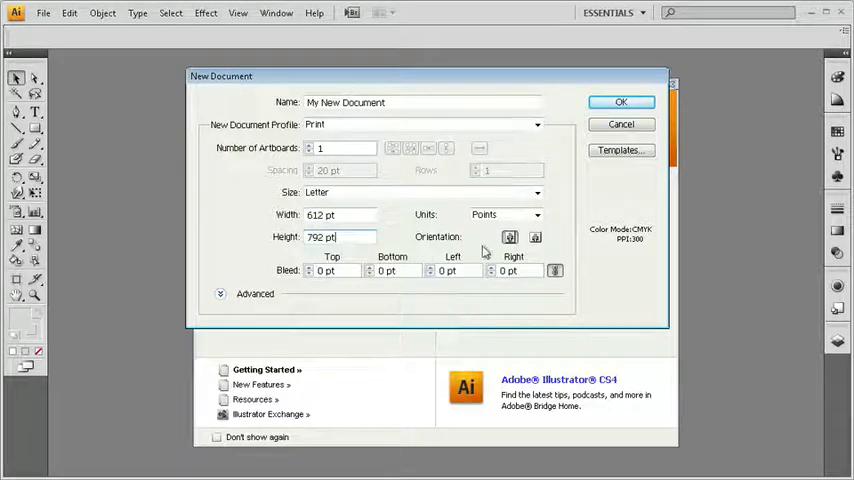
click(537, 214)
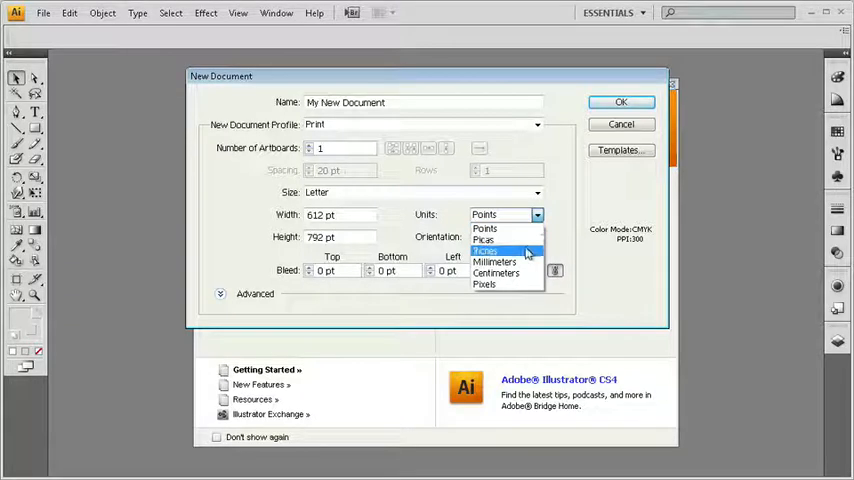
click(485, 250)
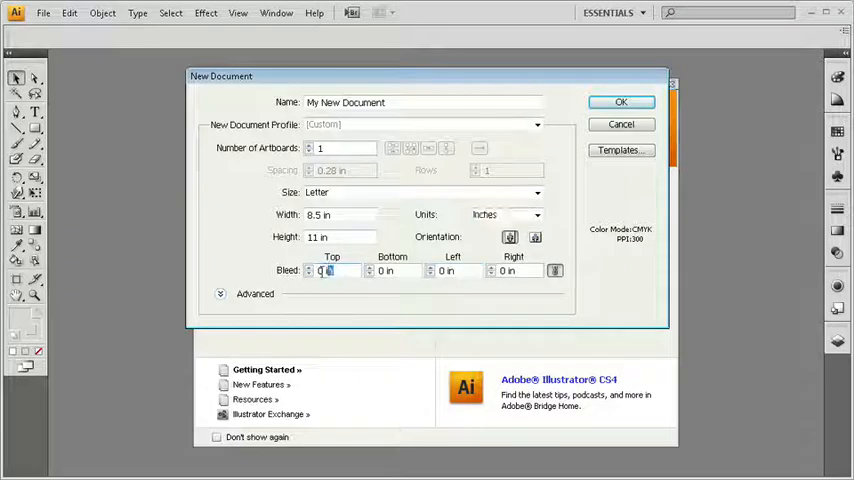
click(385, 270)
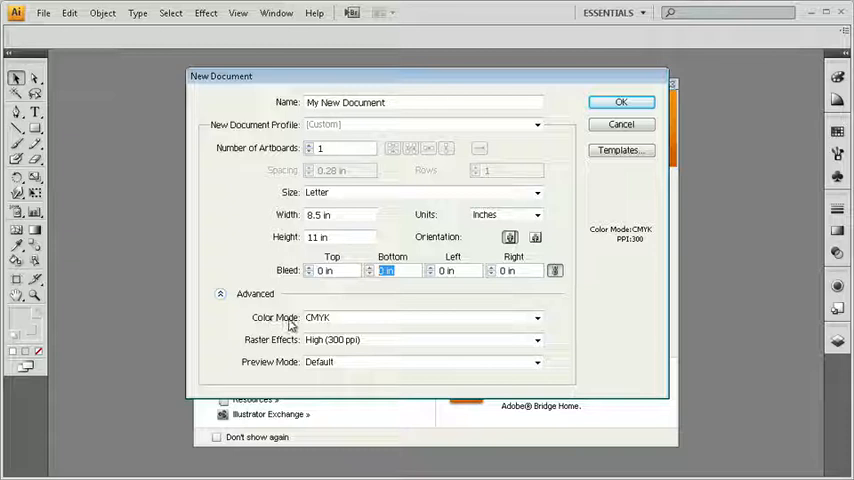
mouse_move(275, 342)
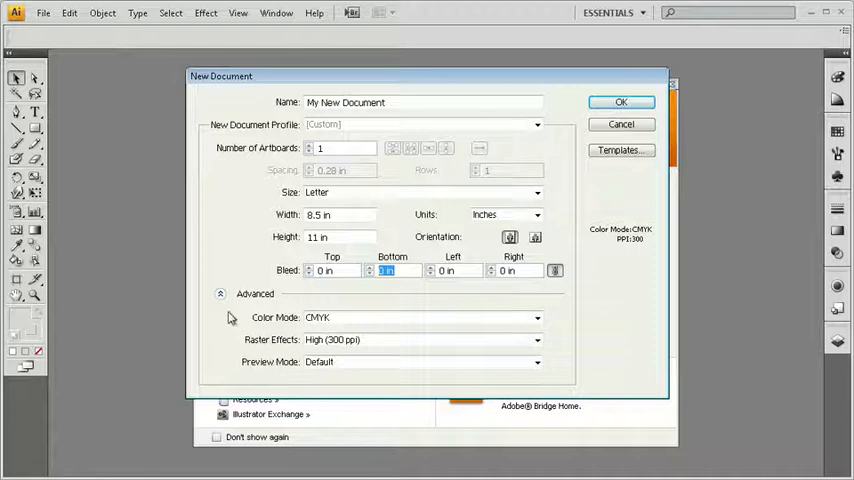
click(220, 293)
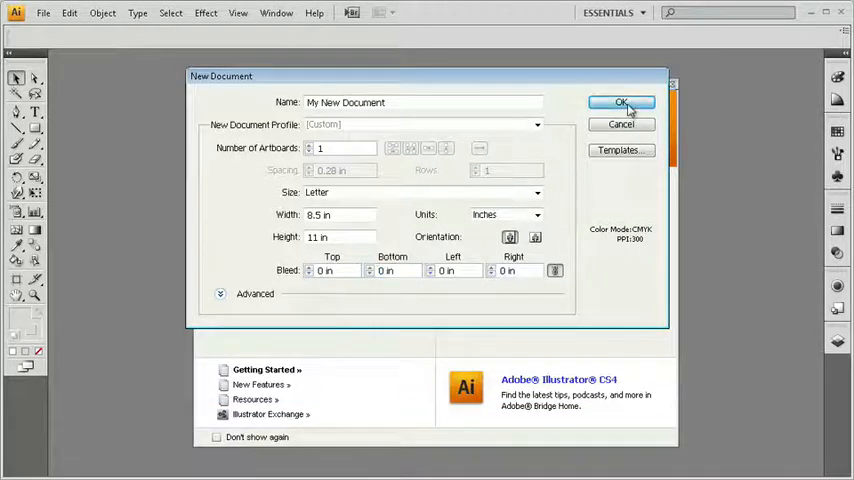
click(621, 103)
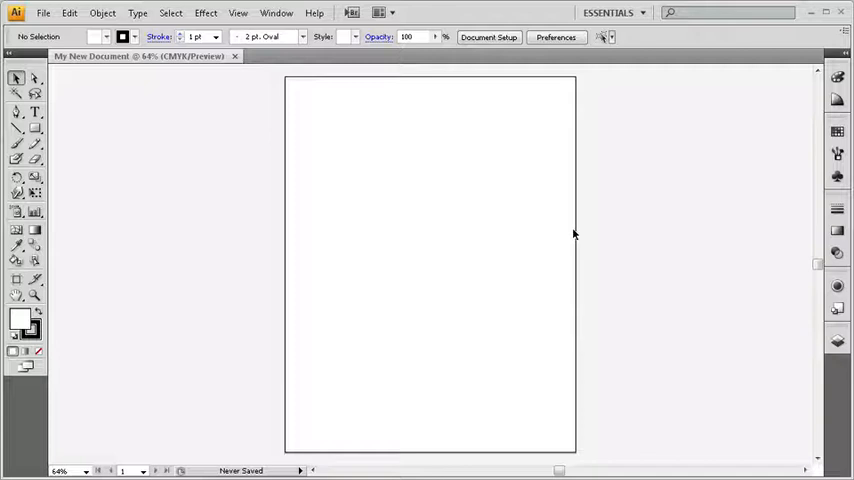
mouse_move(497, 253)
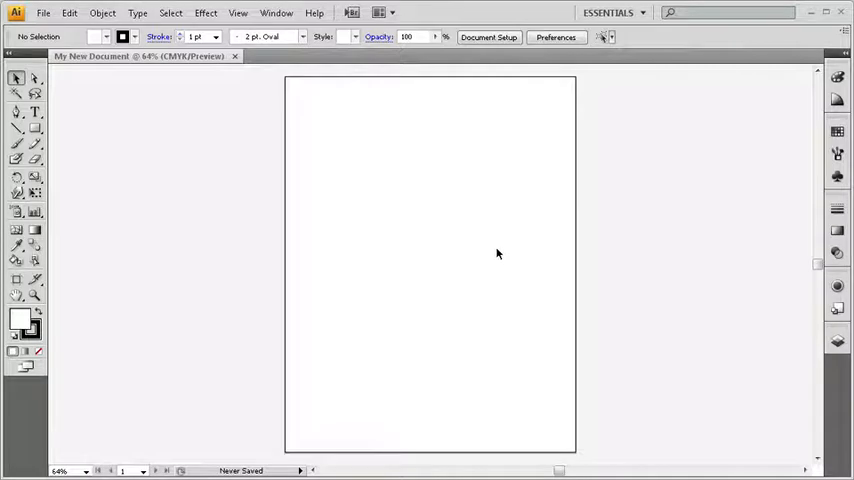
mouse_move(559, 186)
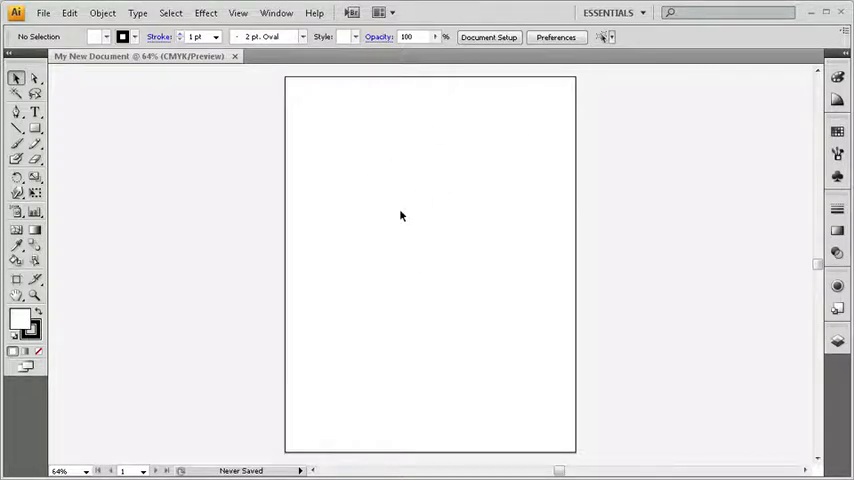
mouse_move(291, 93)
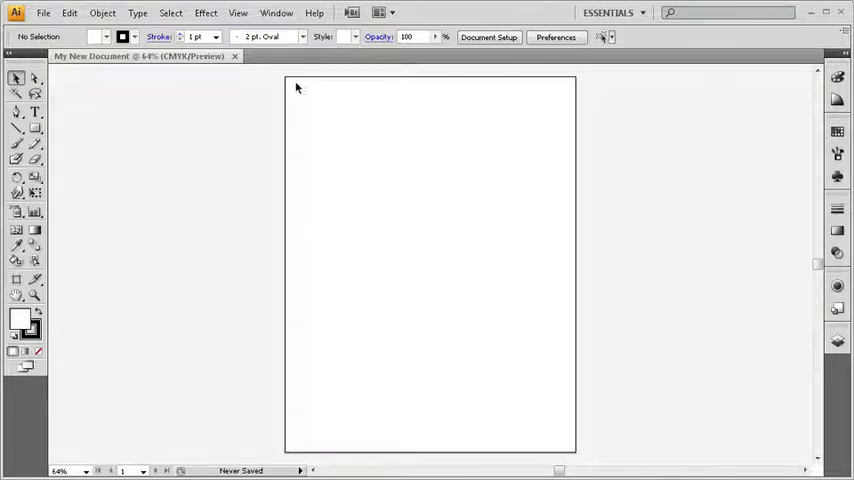
mouse_move(340, 107)
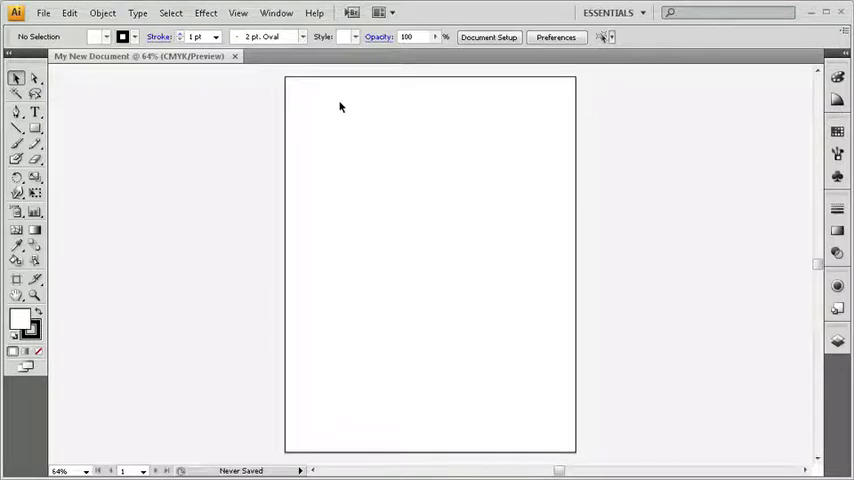
mouse_move(334, 165)
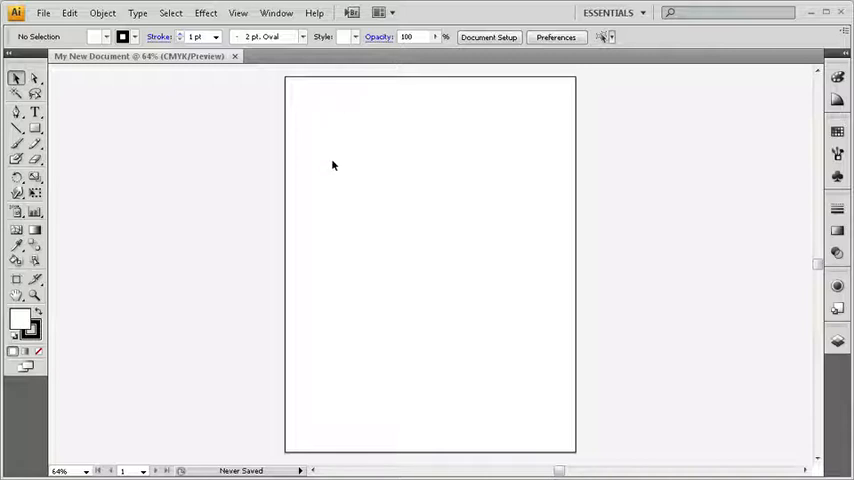
mouse_move(237, 194)
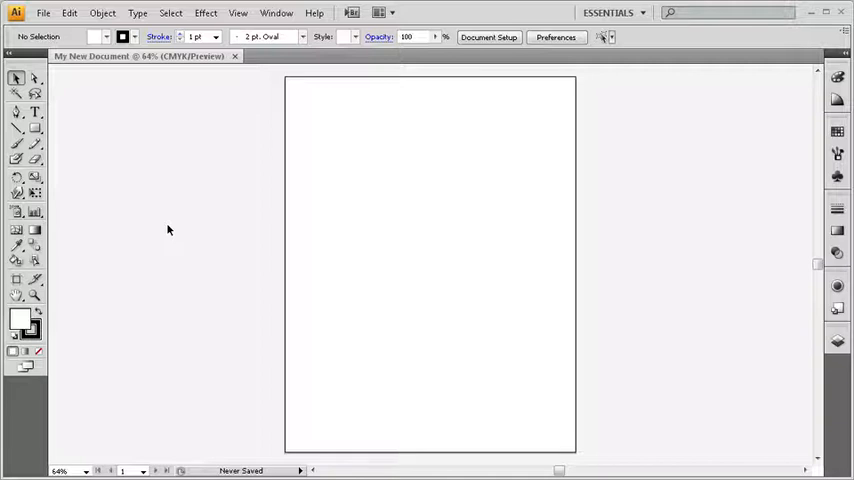
mouse_move(165, 178)
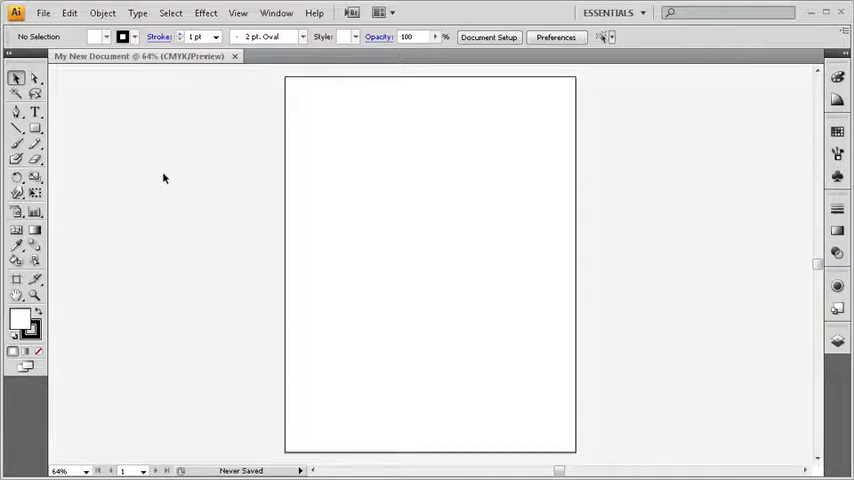
mouse_move(169, 222)
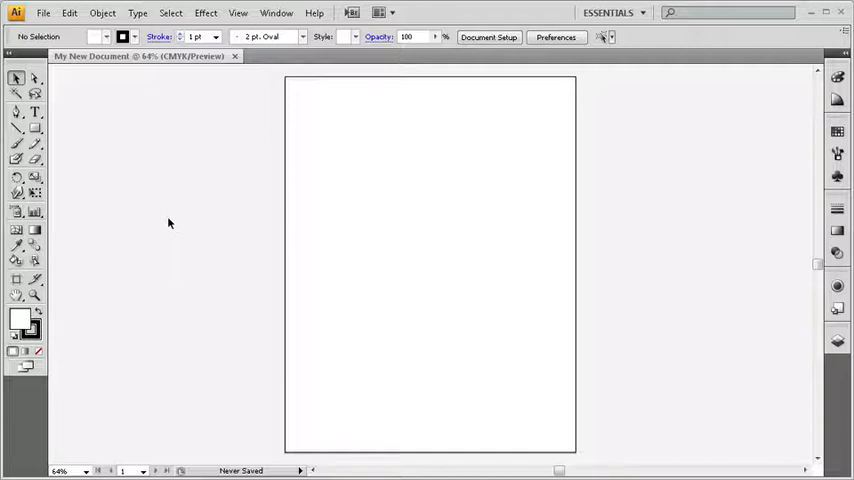
Step: Open Invaders.ai from the Chapter 01 folder
click(43, 13)
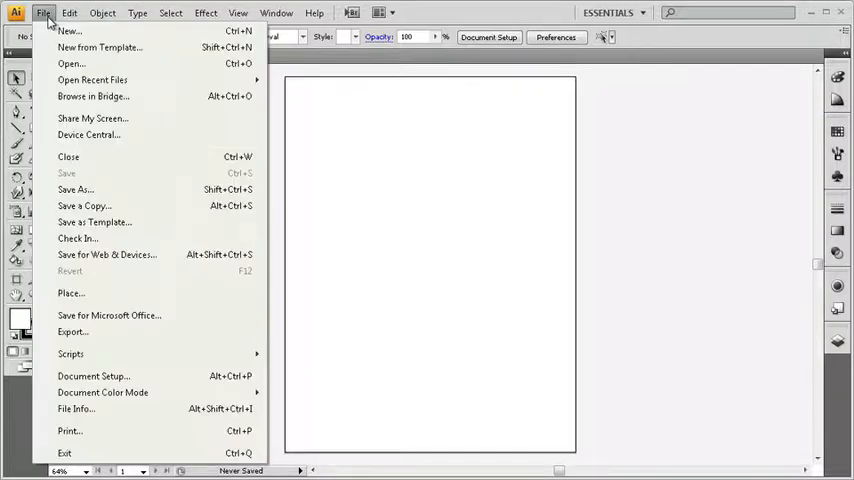
click(71, 63)
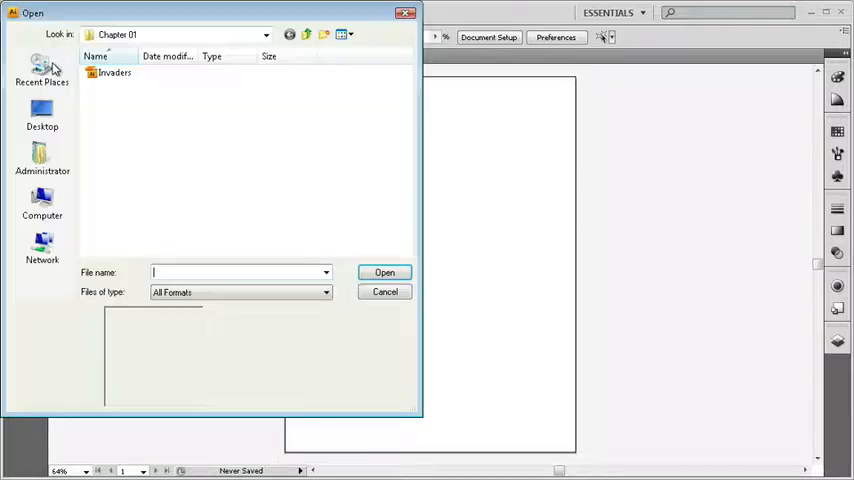
click(114, 72)
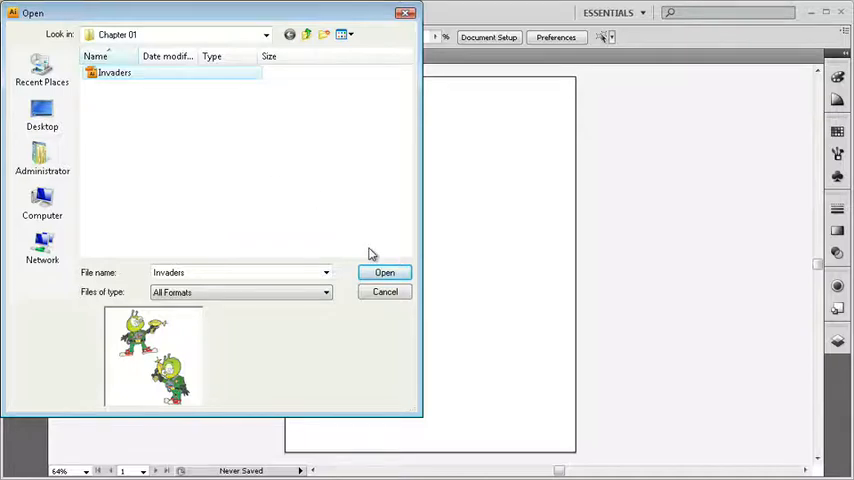
click(385, 272)
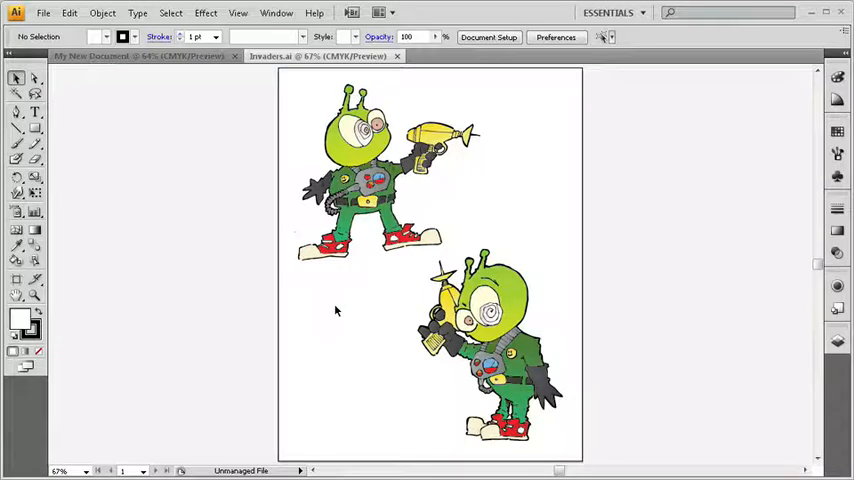
mouse_move(167, 84)
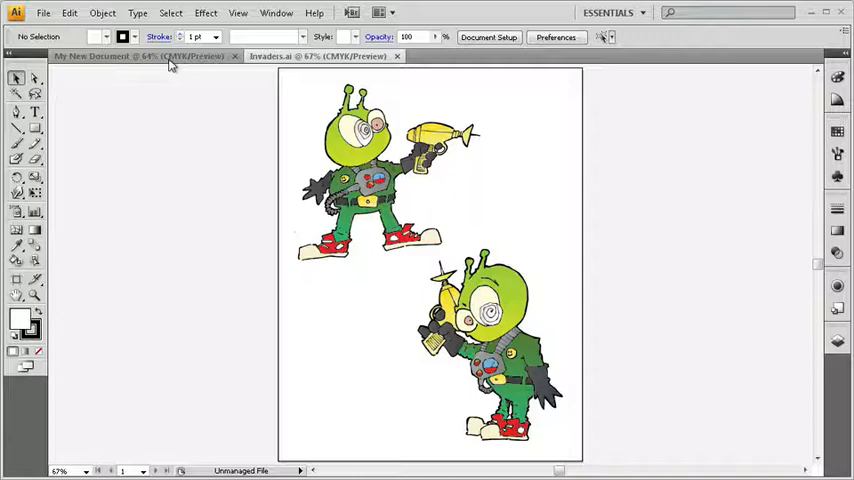
click(140, 56)
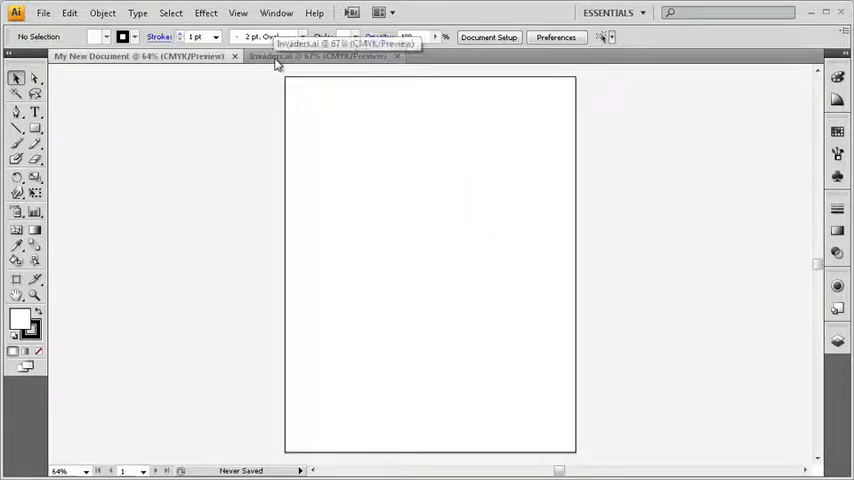
click(320, 56)
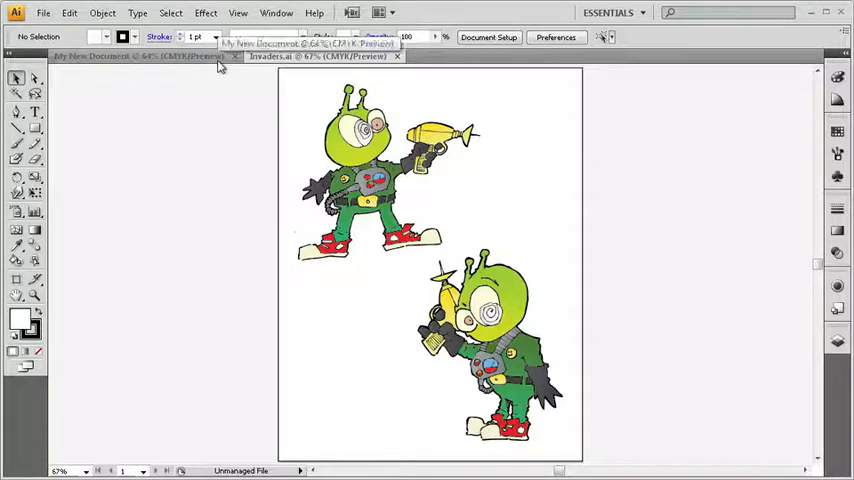
click(140, 56)
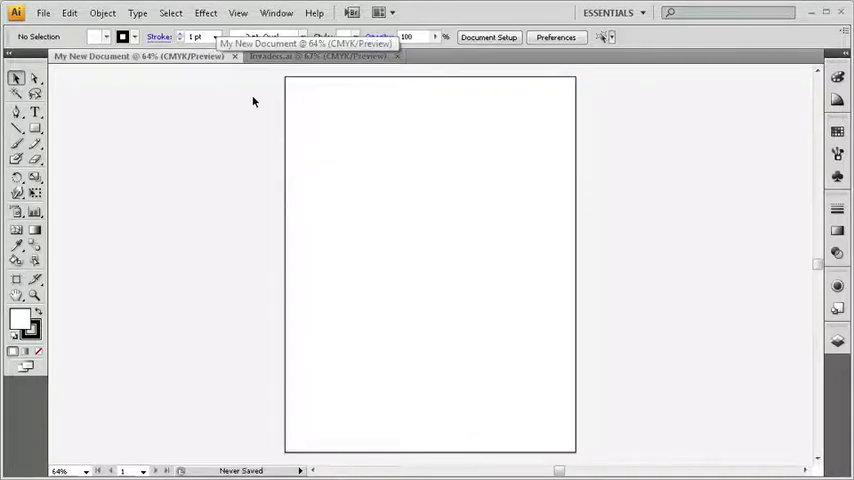
click(318, 55)
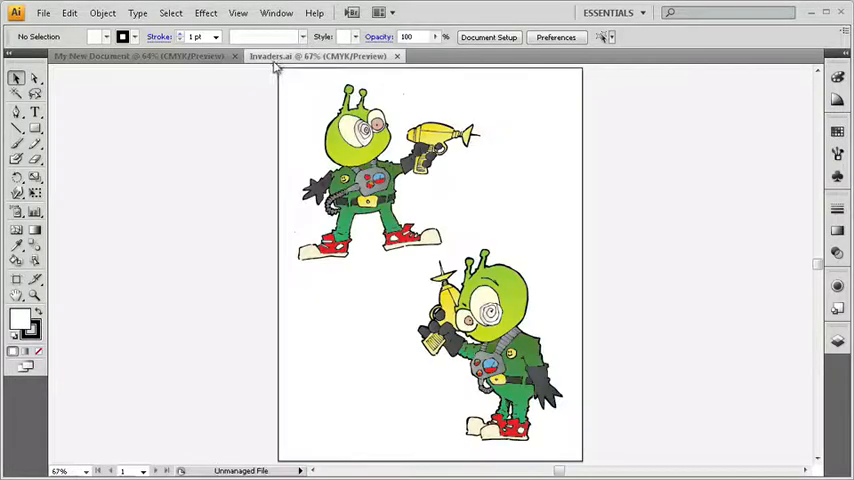
click(130, 56)
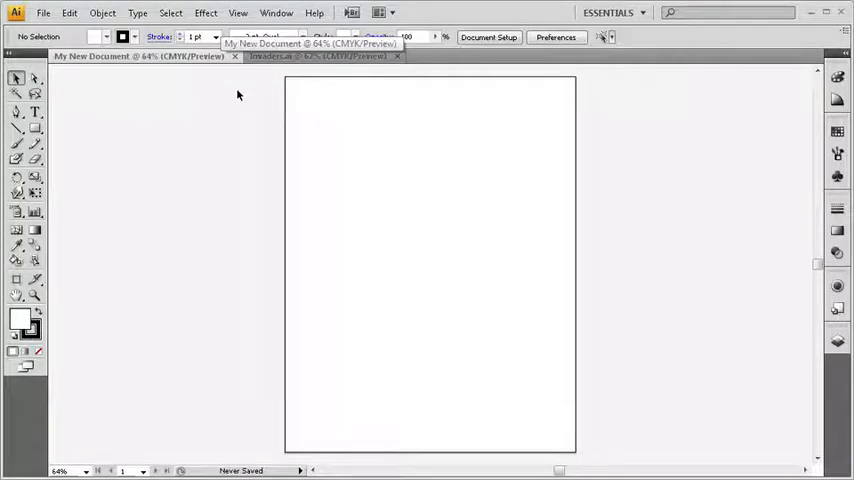
click(318, 56)
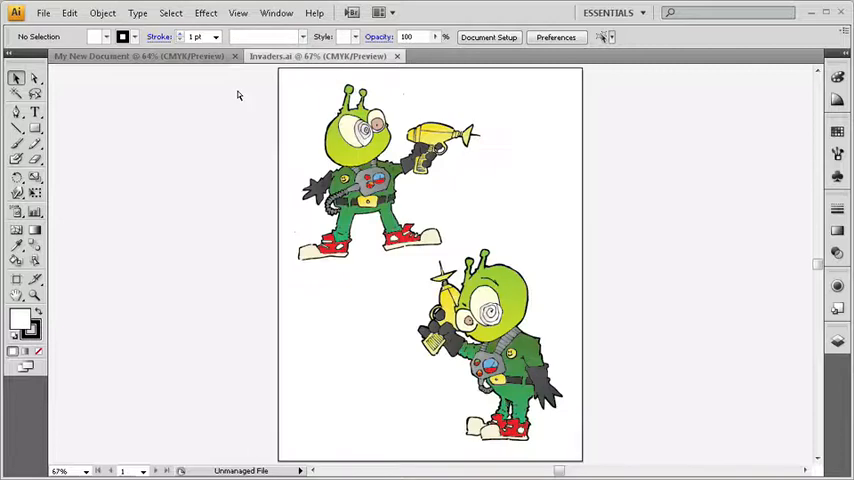